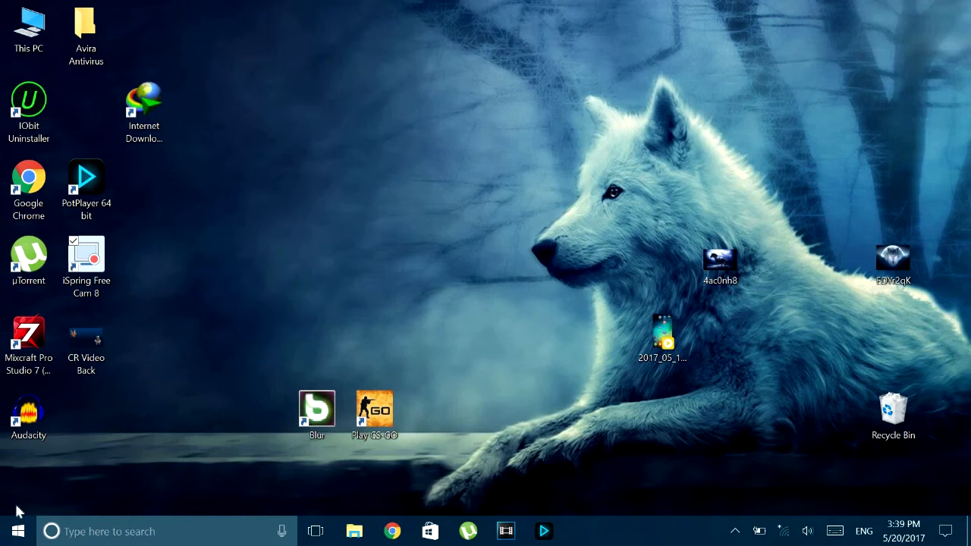
pyautogui.moveTo(153, 426)
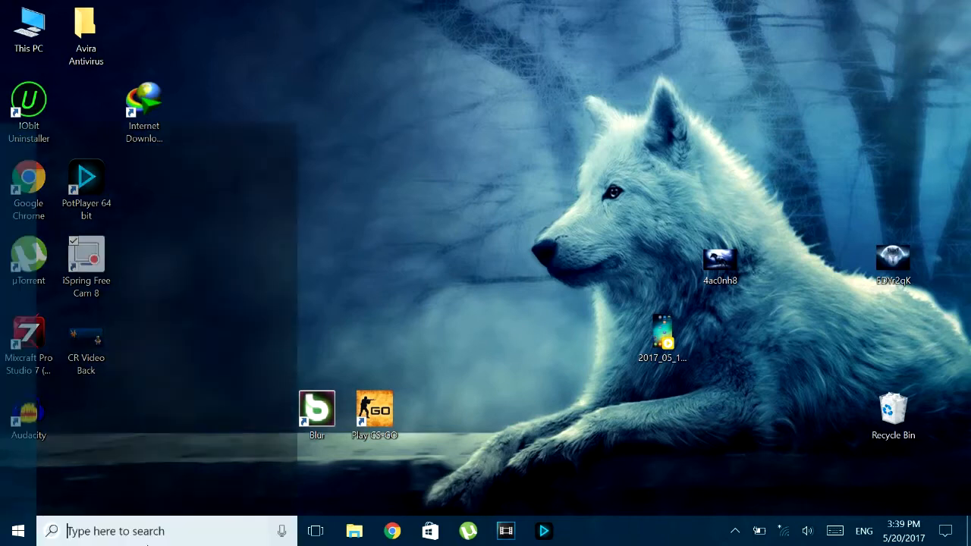
# - Search 'co' in the taskbar and launch Command Prompt from the results
pyautogui.write('com')
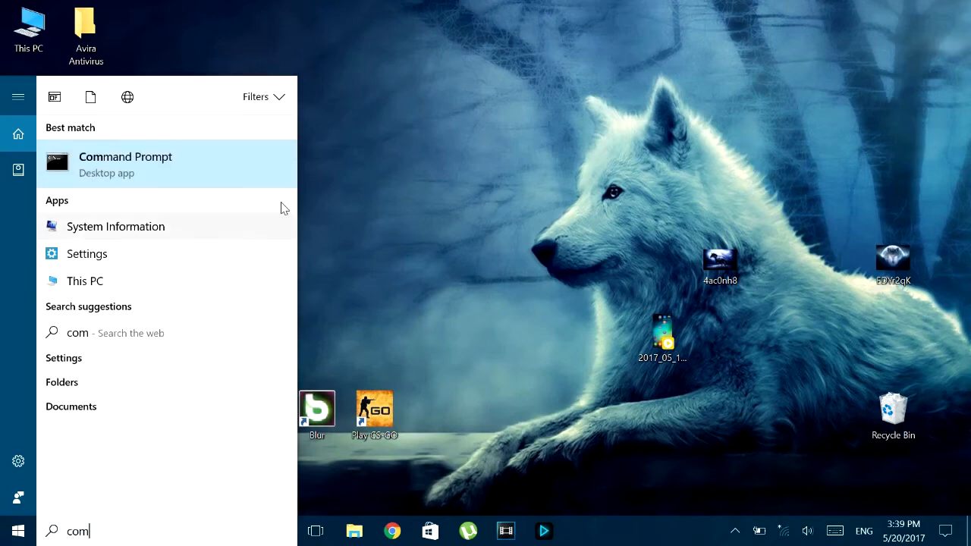
pyautogui.click(125, 164)
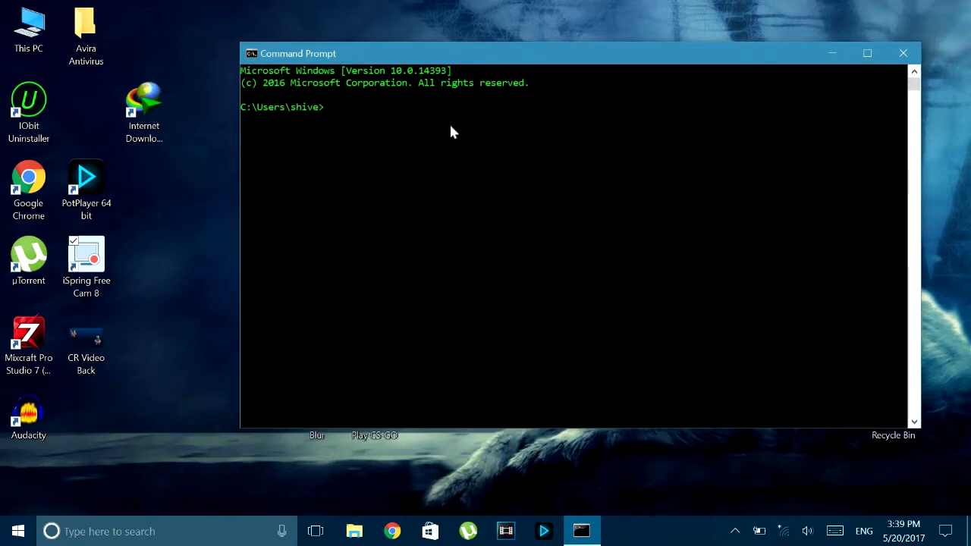
# - Run 'color a' for green text, then 'netsh wlan show profiles' to list saved networks
pyautogui.write('color a')
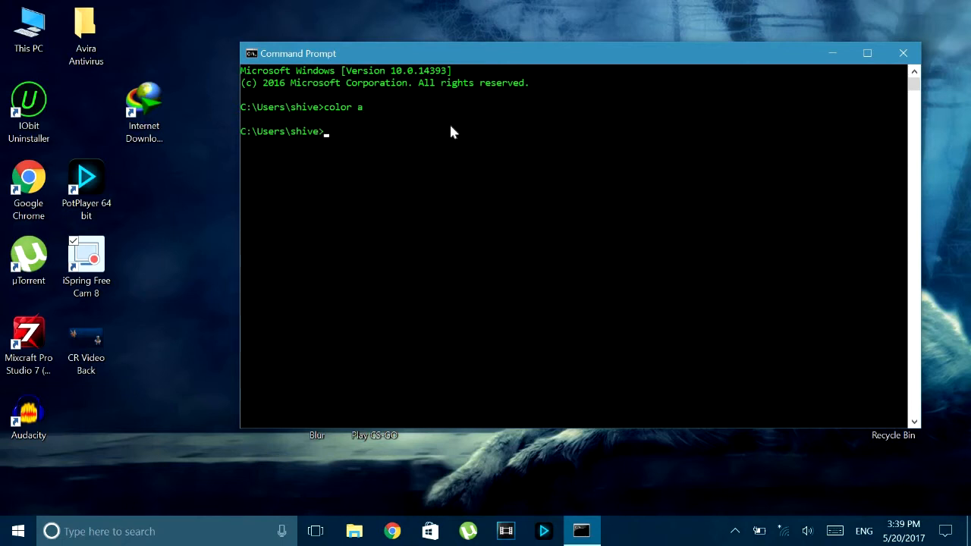
pyautogui.write('nets')
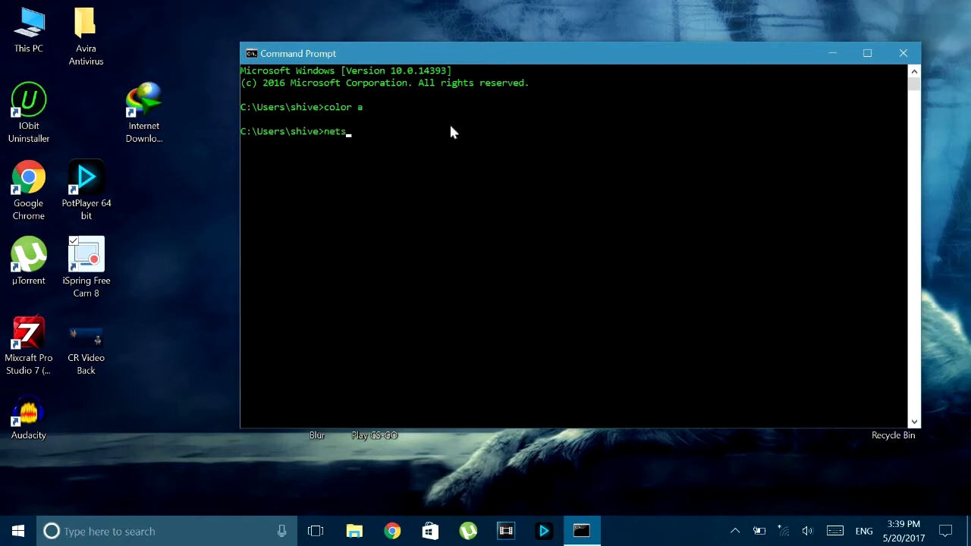
pyautogui.write('h wlan')
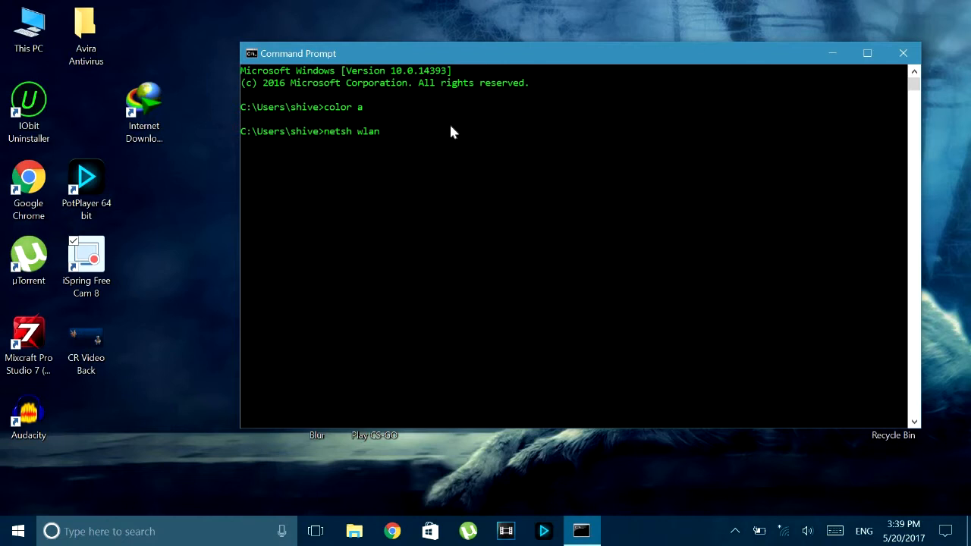
pyautogui.write('show profile')
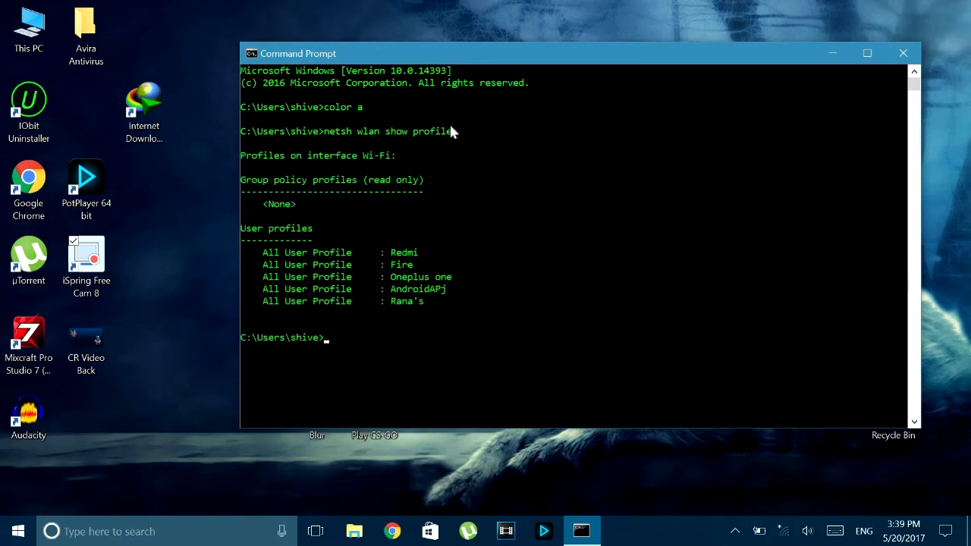
pyautogui.moveTo(515, 276)
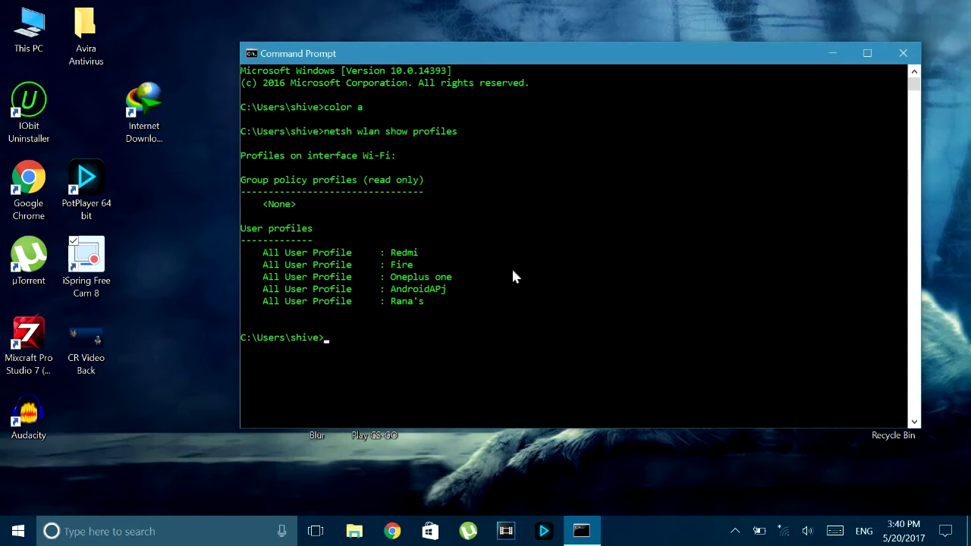
# - Run 'netsh wlan show profiles redmi' to display the Redmi profile details
pyautogui.write('netsh wlan show profiles')
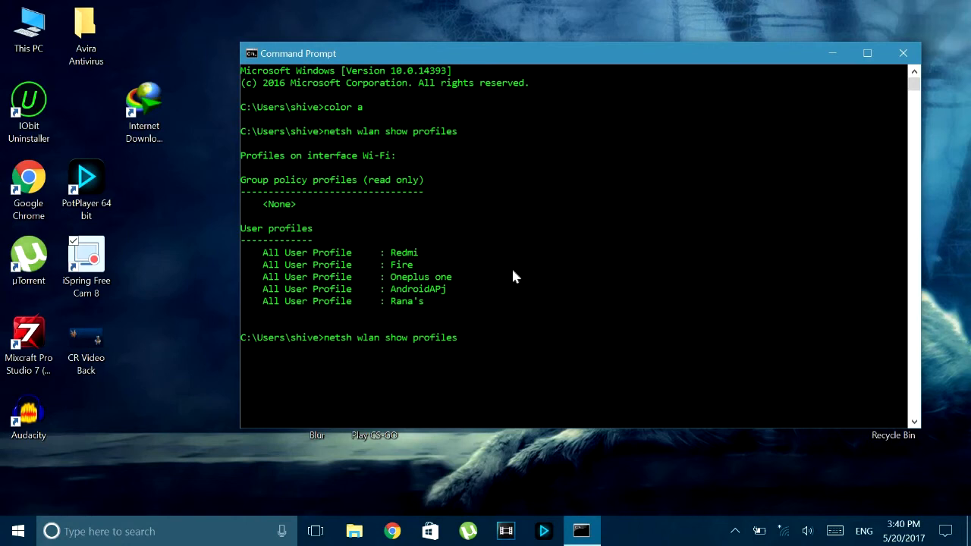
pyautogui.write('re')
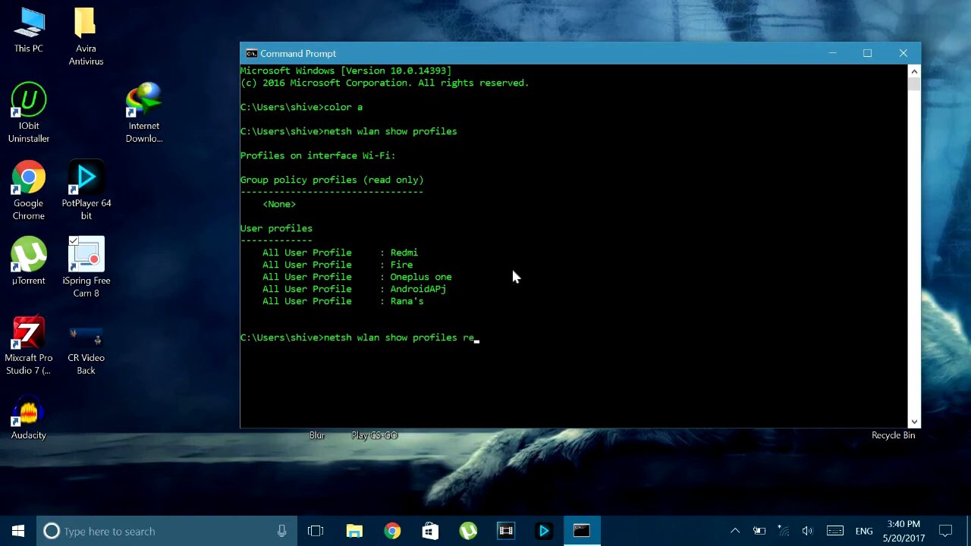
pyautogui.press('enter')
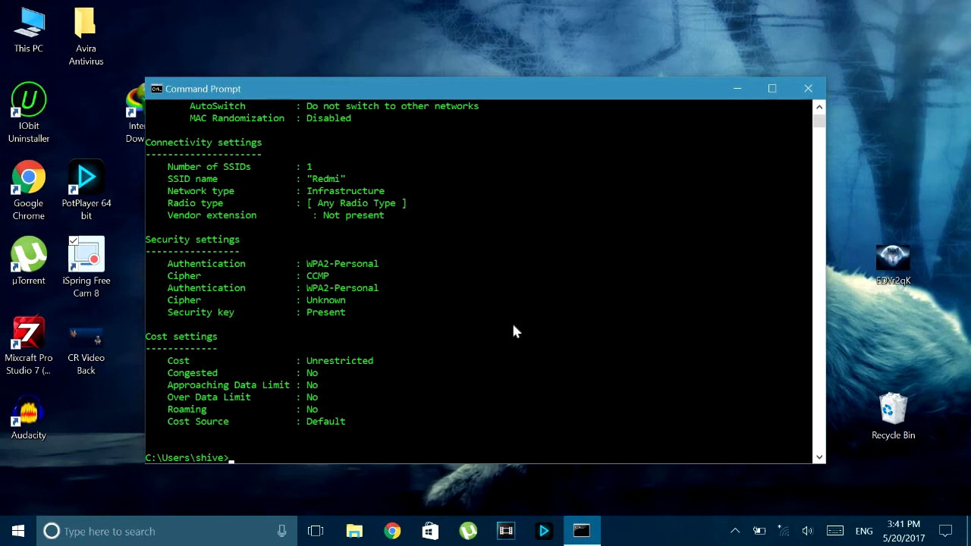
pyautogui.write('netsh wlan show profiles redmi key =')
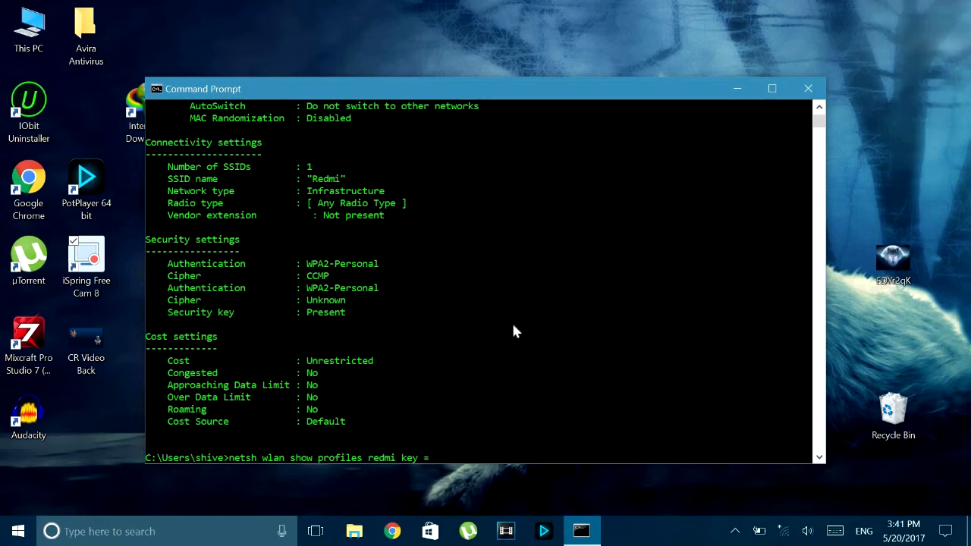
pyautogui.write('clear')
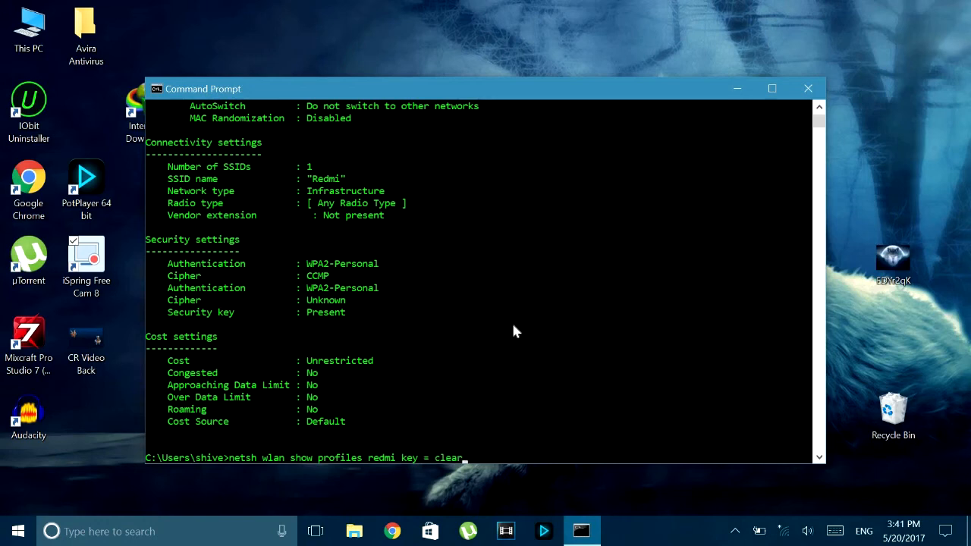
pyautogui.press('enter')
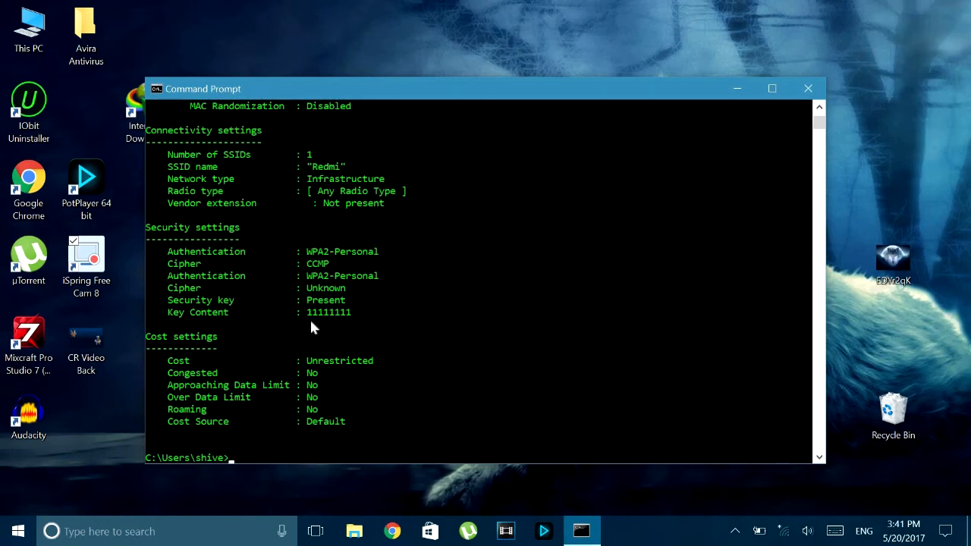
pyautogui.moveTo(348, 328)
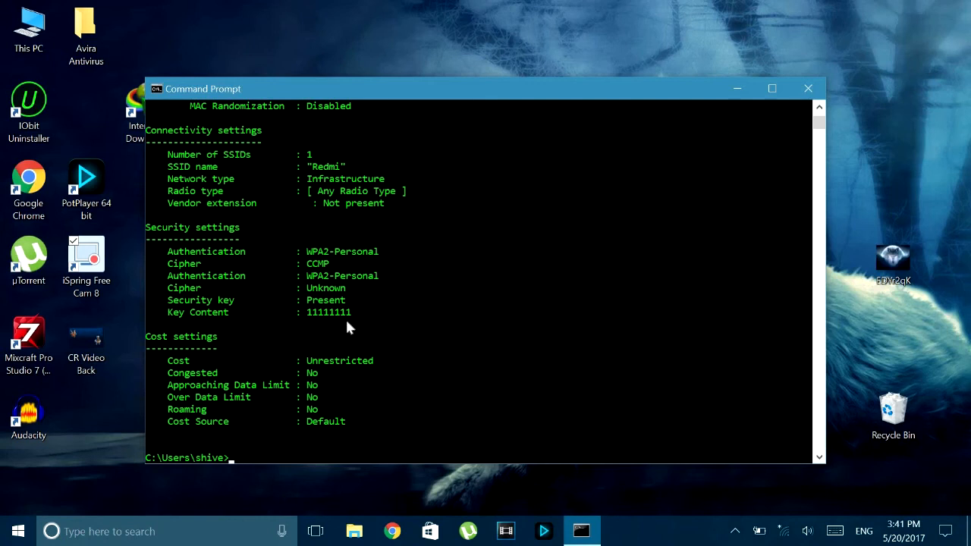
pyautogui.moveTo(317, 330)
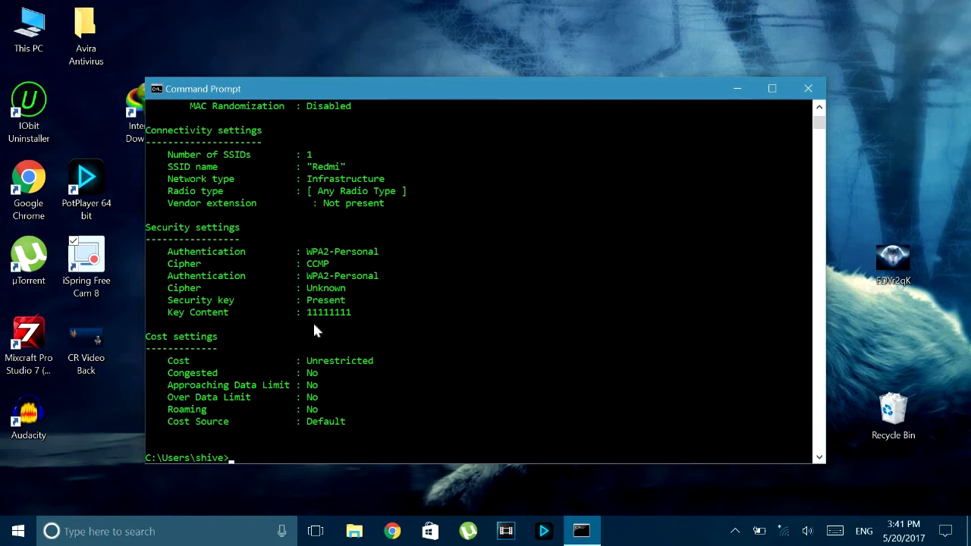
pyautogui.moveTo(410, 322)
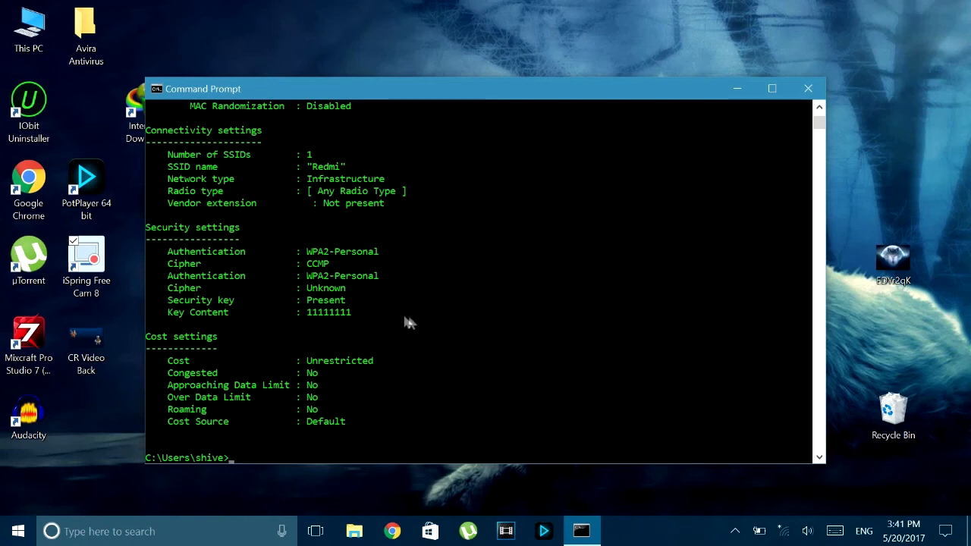
pyautogui.moveTo(363, 330)
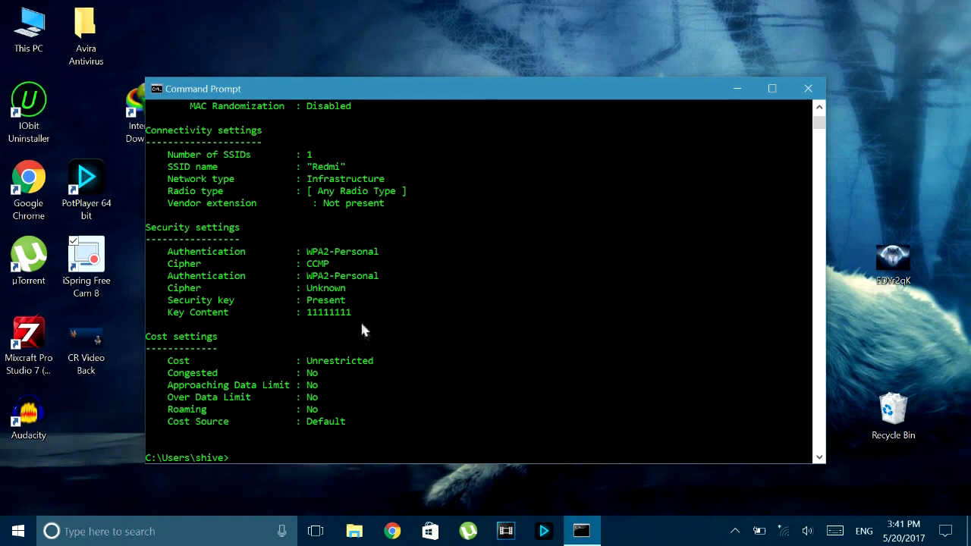
pyautogui.moveTo(443, 248)
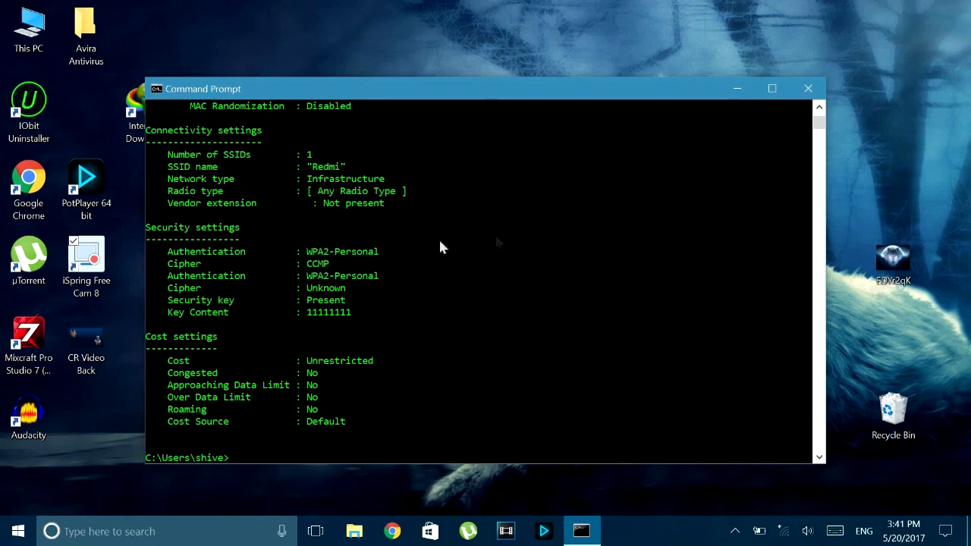